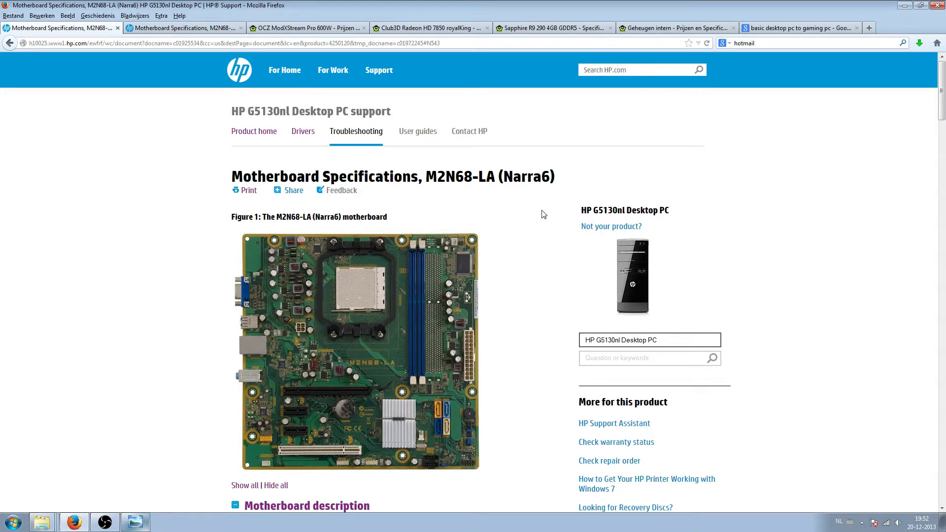
mouse_move(550, 207)
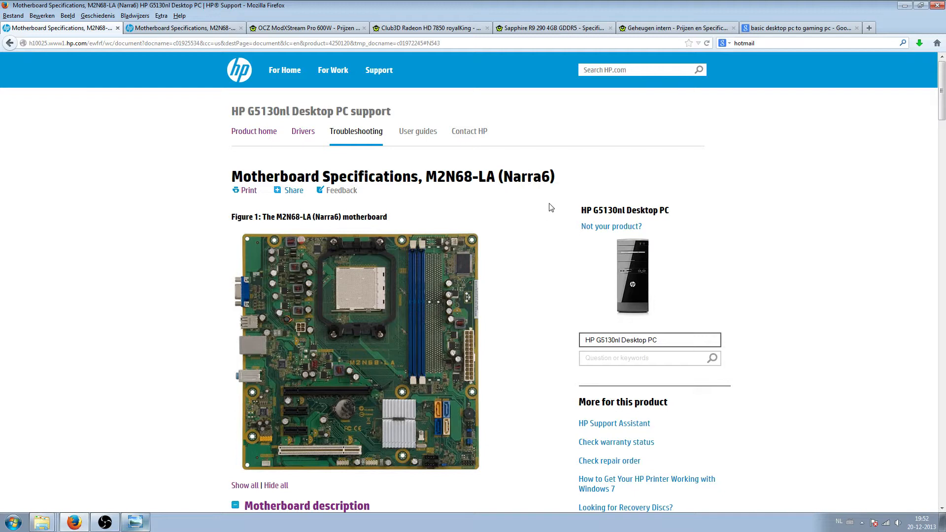
mouse_move(698, 226)
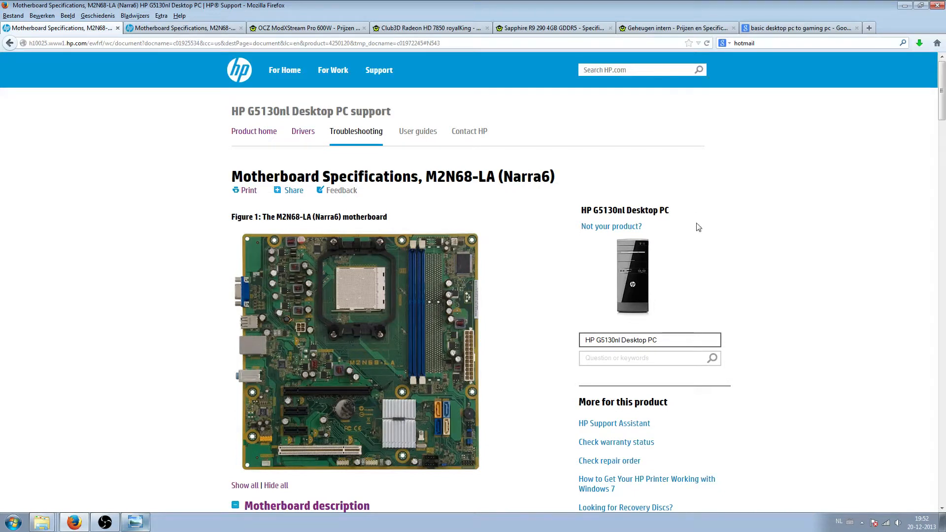
mouse_move(370, 211)
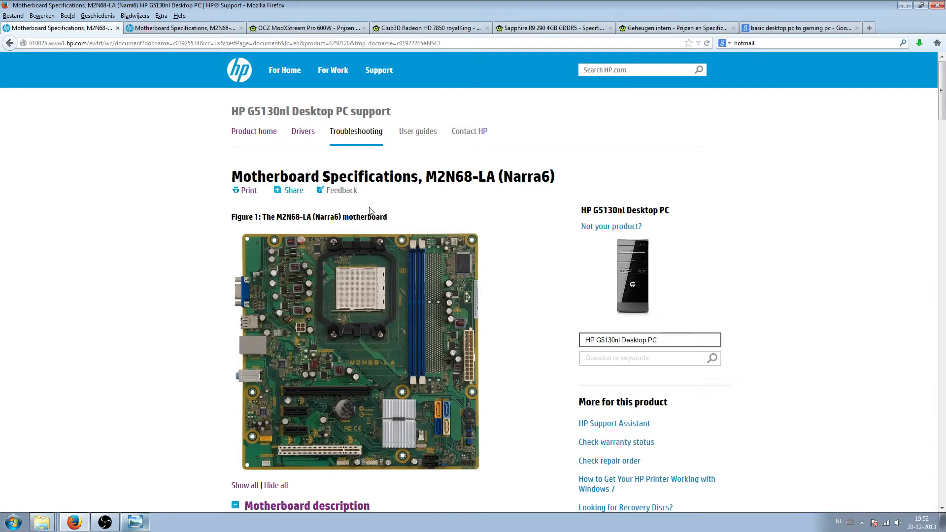
mouse_move(377, 201)
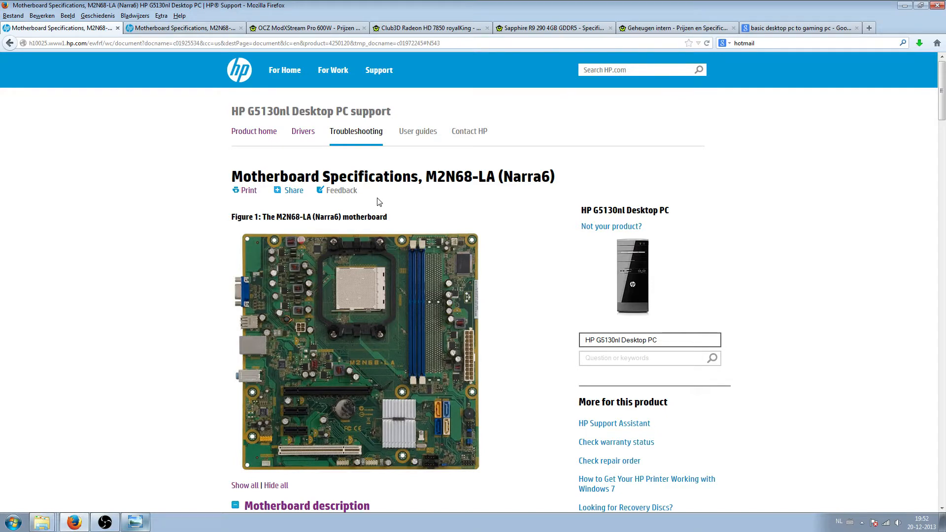
scroll(down, 3)
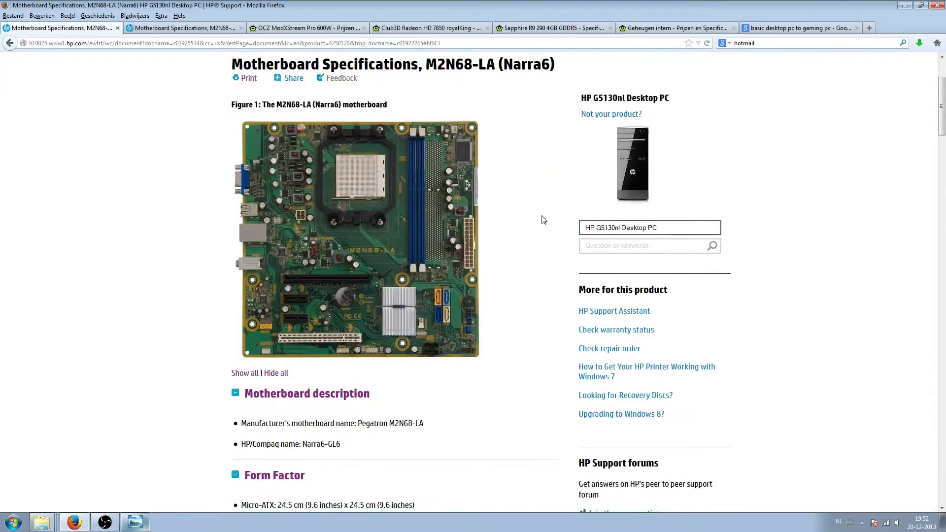